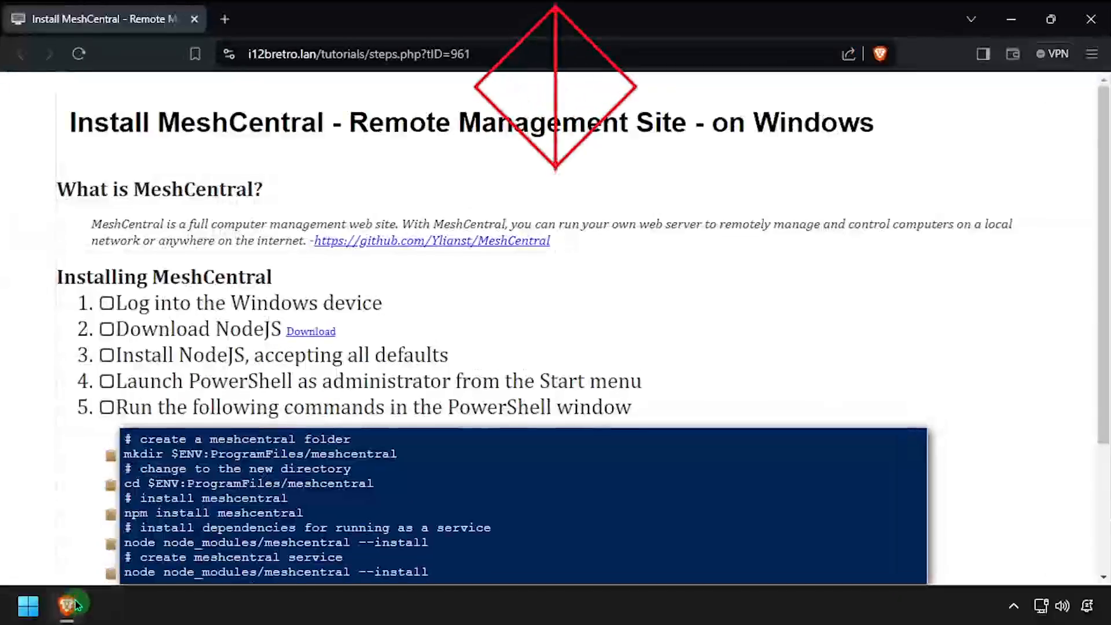
# - Follow the tutorial's Download NodeJS link to nodejs.org in a new tab
pyautogui.click(310, 331)
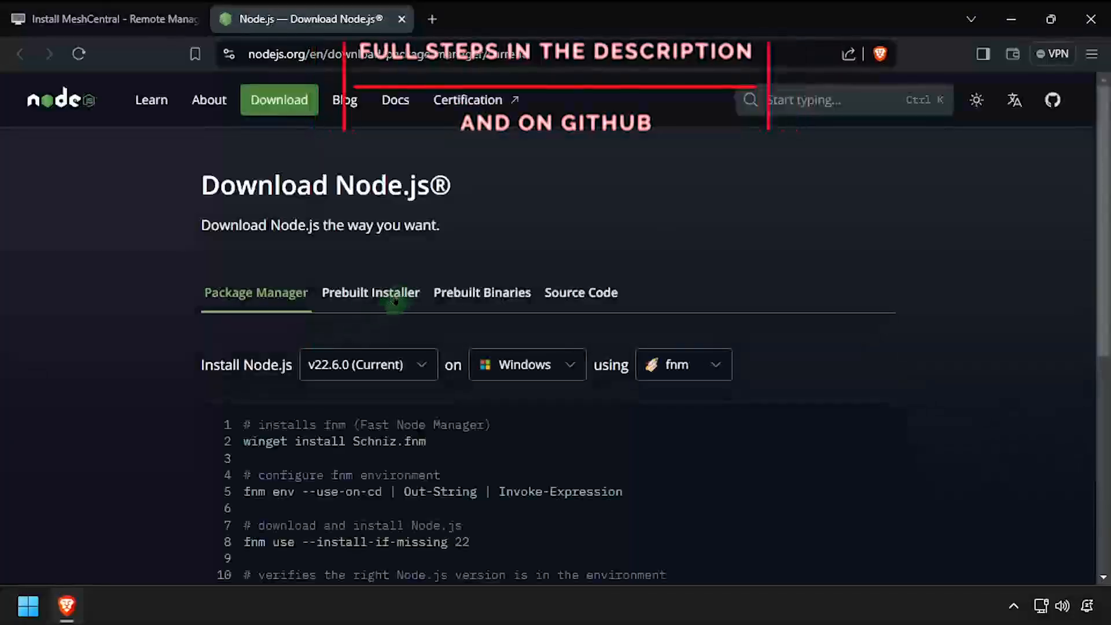
# - Download the prebuilt v20.16.0 LTS Windows x64 installer and save it to Downloads
pyautogui.click(370, 292)
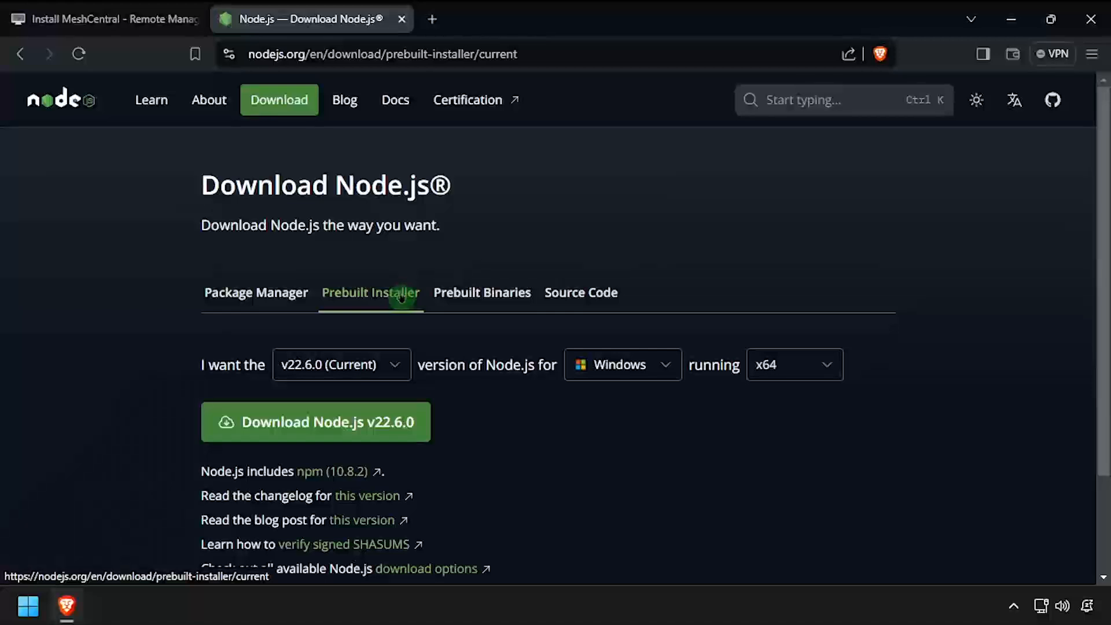
pyautogui.click(340, 364)
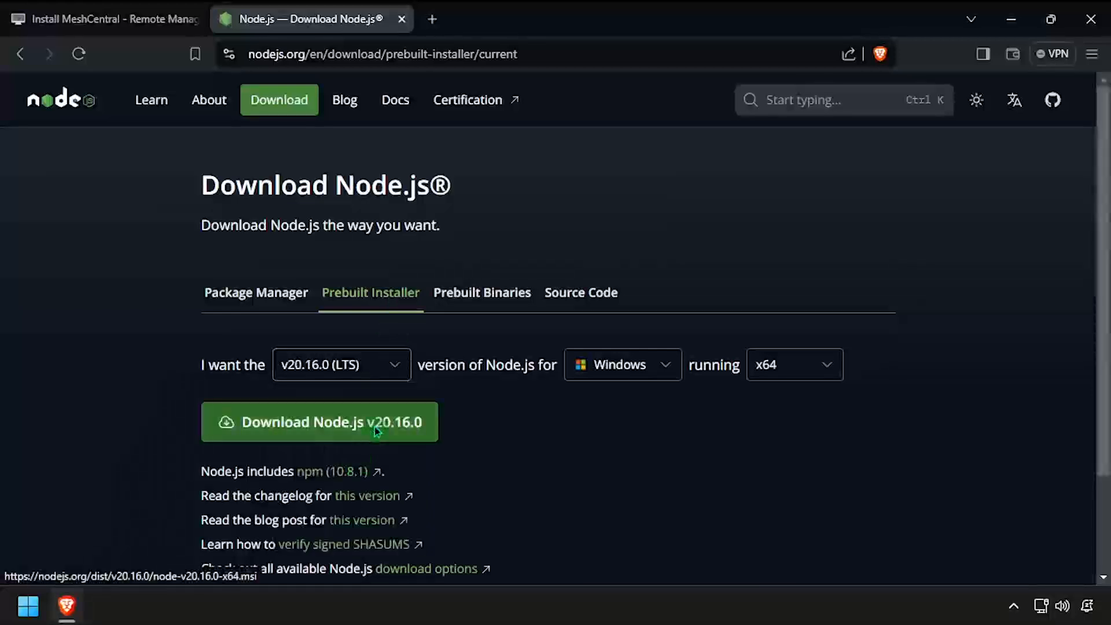
pyautogui.click(319, 421)
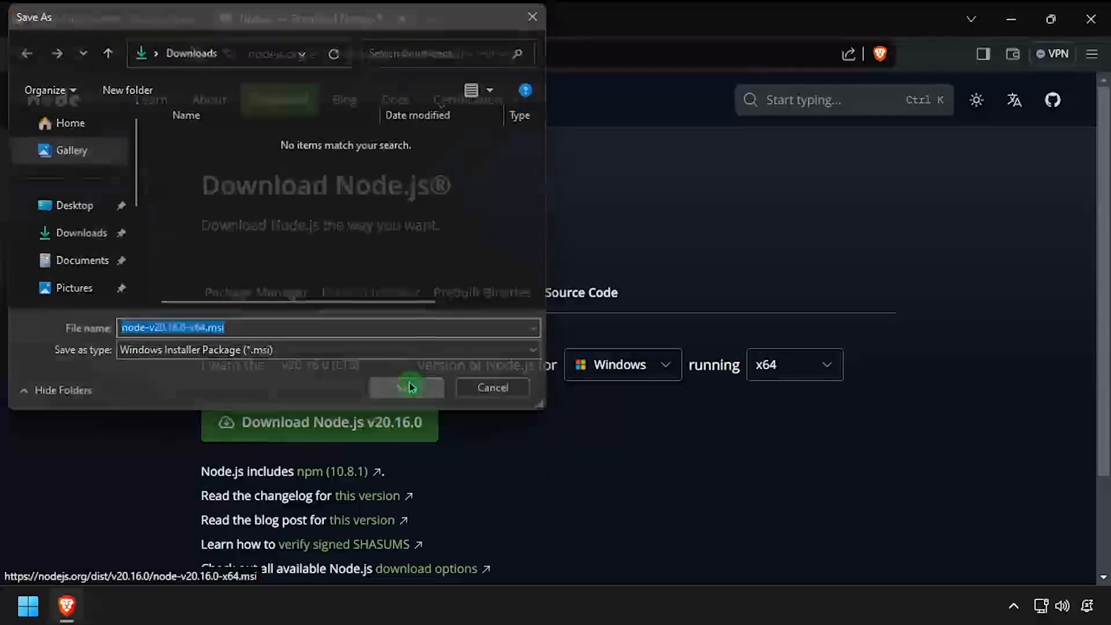
pyautogui.click(406, 387)
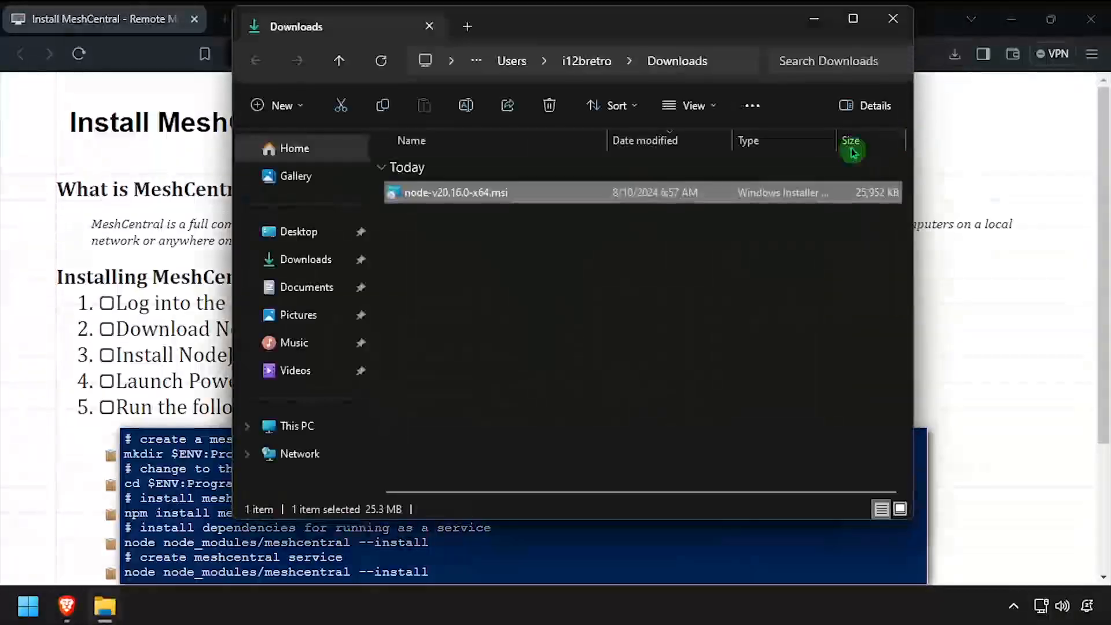
# - Run the downloaded .msi, accept the license, keep default folder and features, install and finish
pyautogui.doubleClick(457, 192)
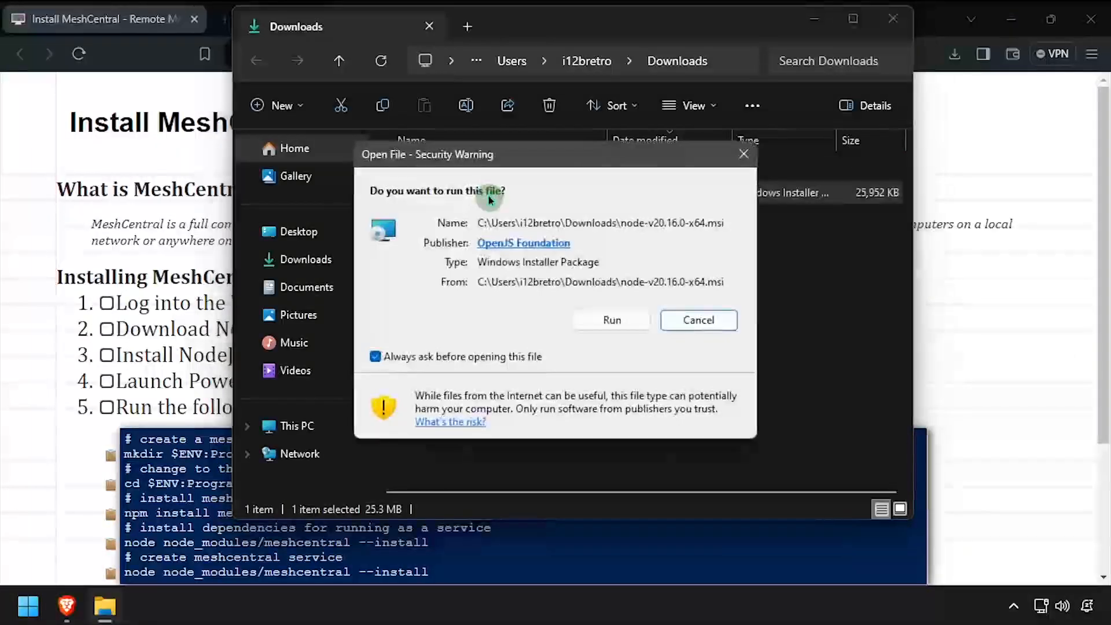
pyautogui.click(611, 321)
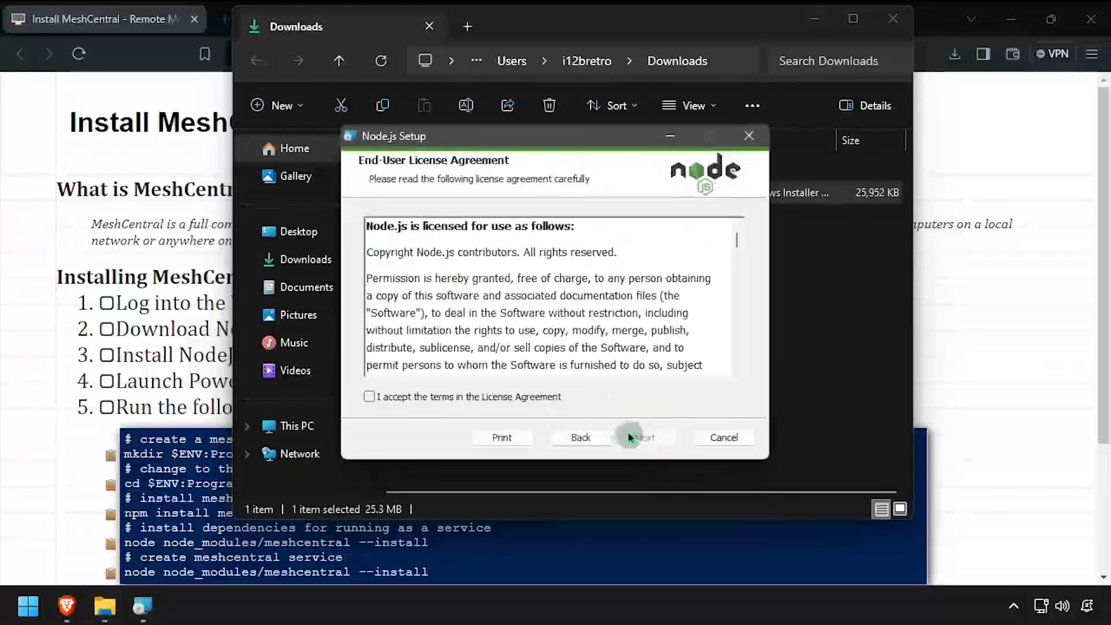
pyautogui.click(644, 437)
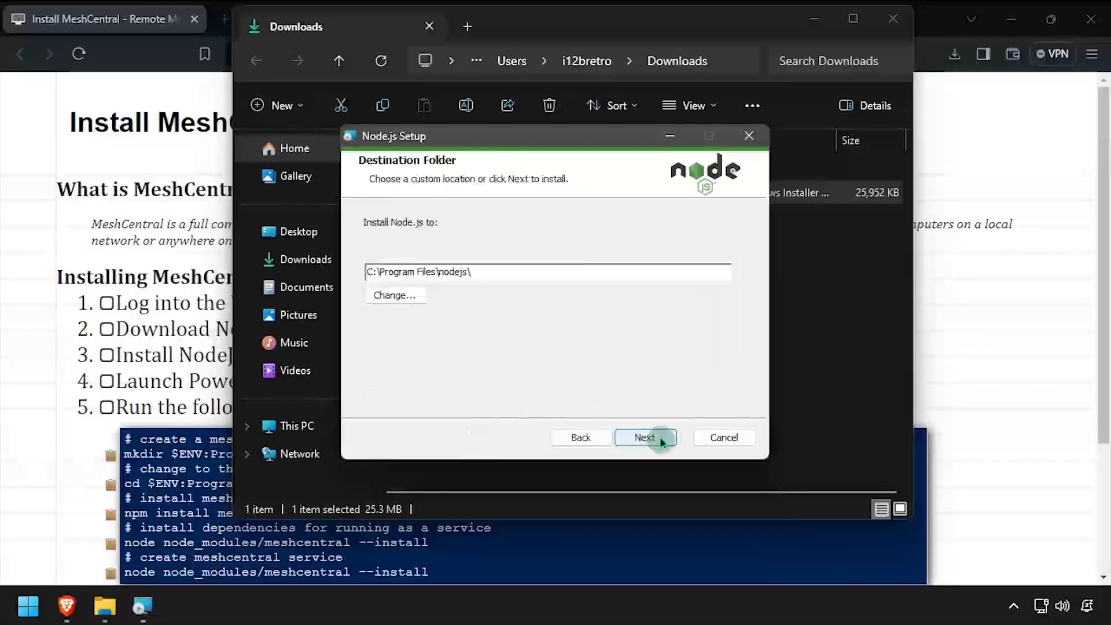
pyautogui.click(644, 437)
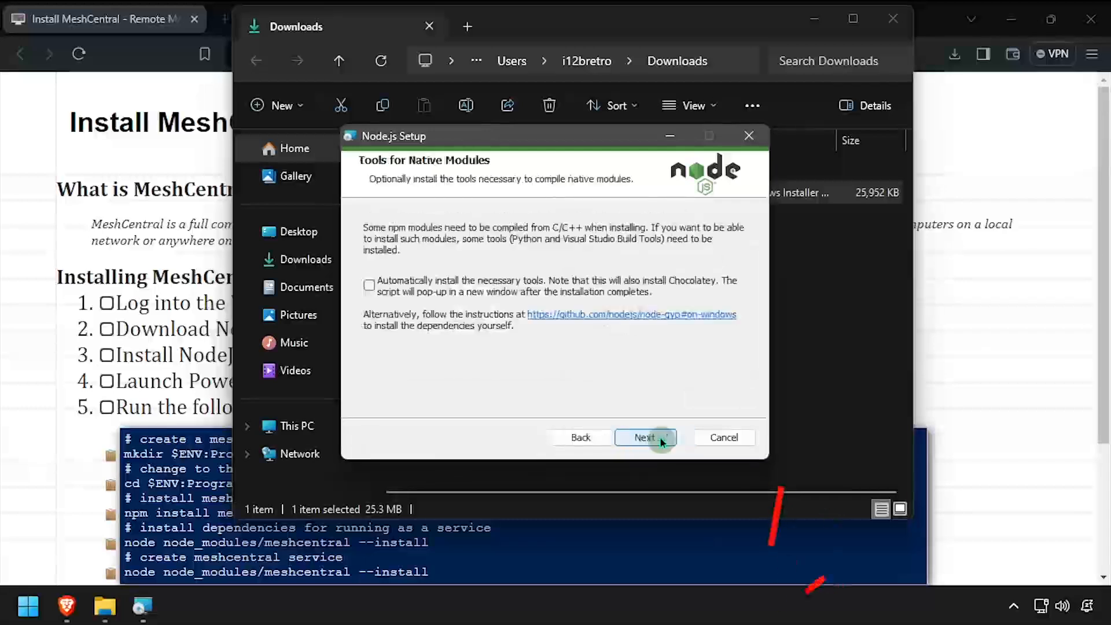
pyautogui.click(643, 437)
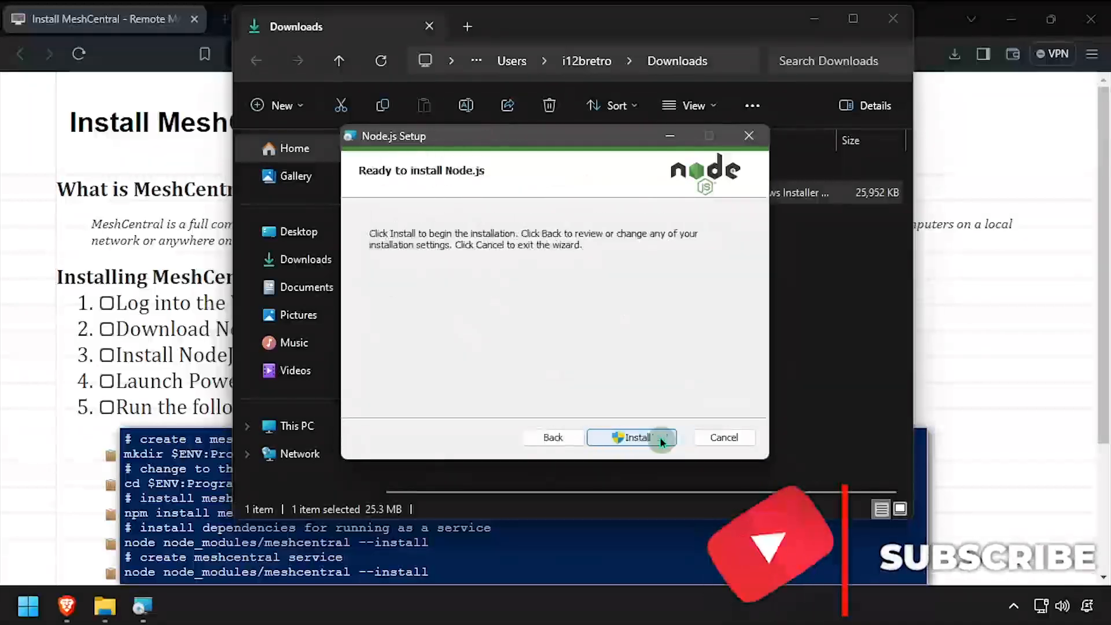
pyautogui.click(630, 437)
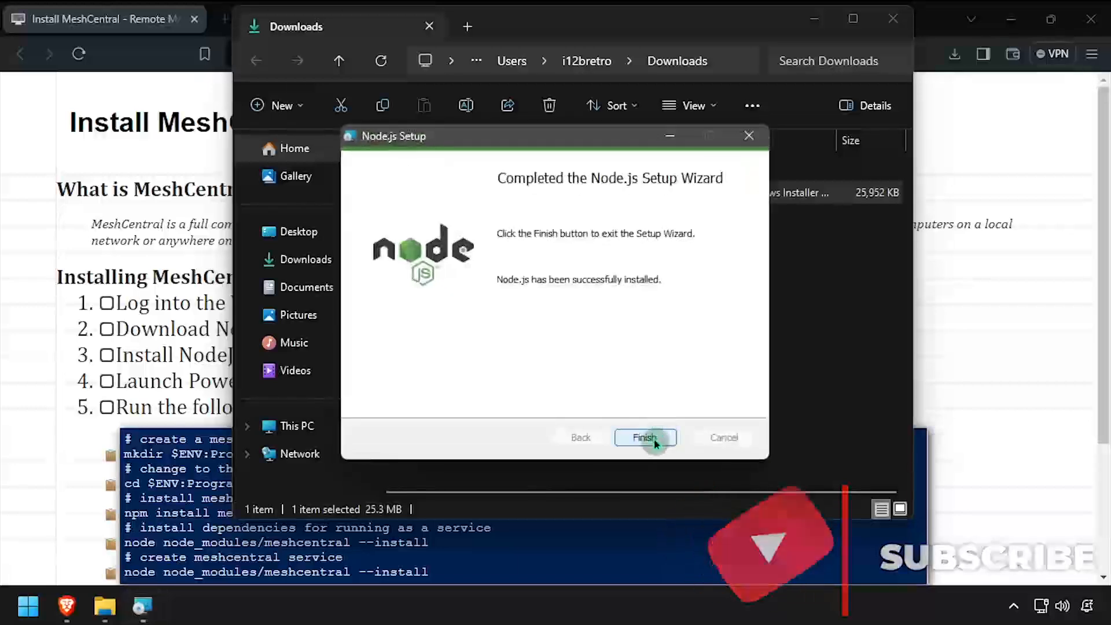
pyautogui.click(644, 437)
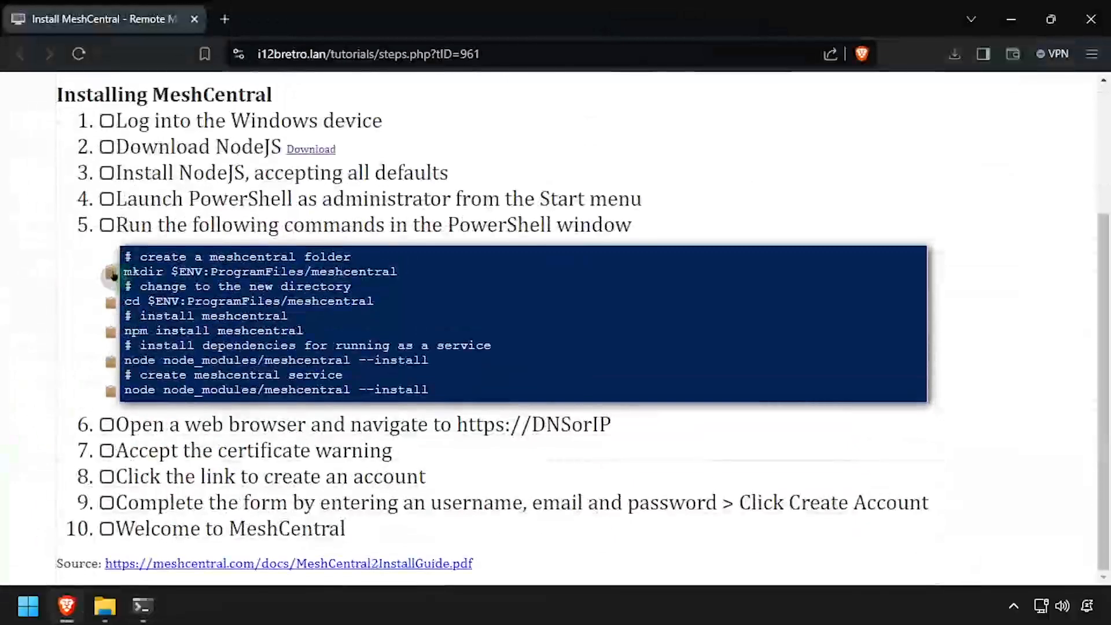
# - Copy the tutorial's mkdir command for the Program Files meshcentral folder
pyautogui.click(142, 607)
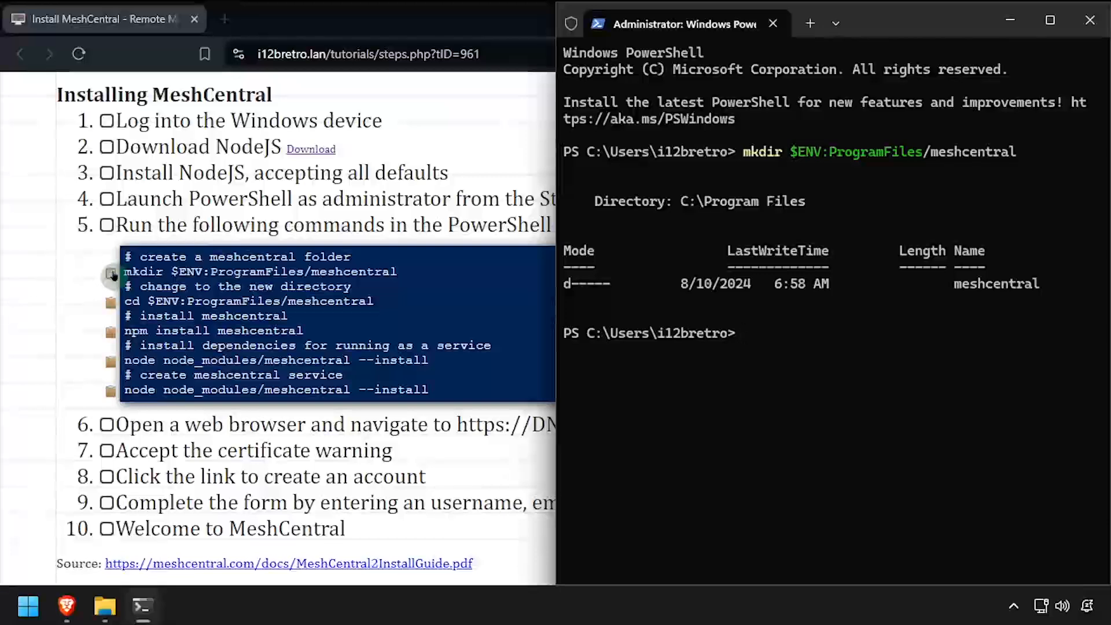
# - Change to $ENV:ProgramFiles/meshcentral and run node node_modules/meshcentral --install to register the service
pyautogui.write('cd $ENV:ProgramFiles/meshcentral')
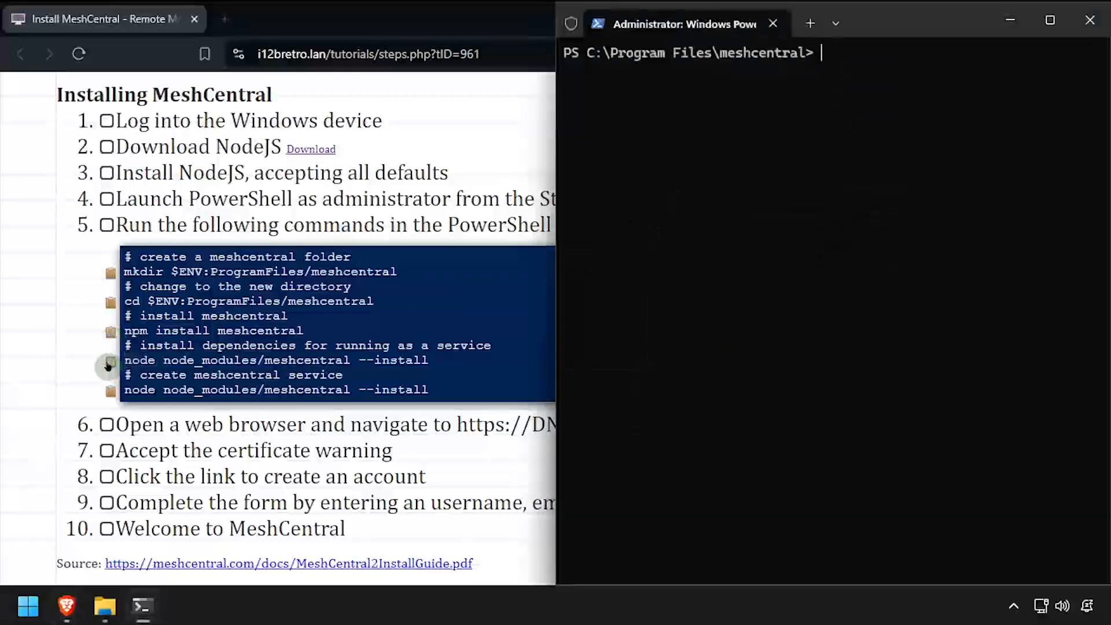
pyautogui.write('node node_modules/meshcentral --install')
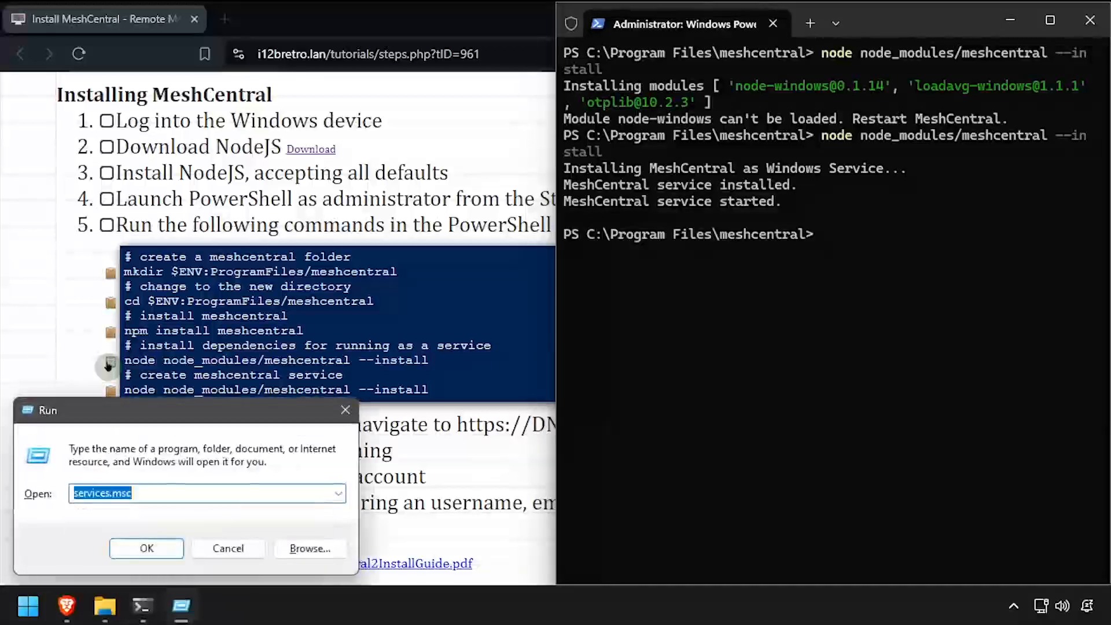
# - Verify in services.msc that MeshCentral is Running with Automatic startup, then close Services
pyautogui.click(227, 547)
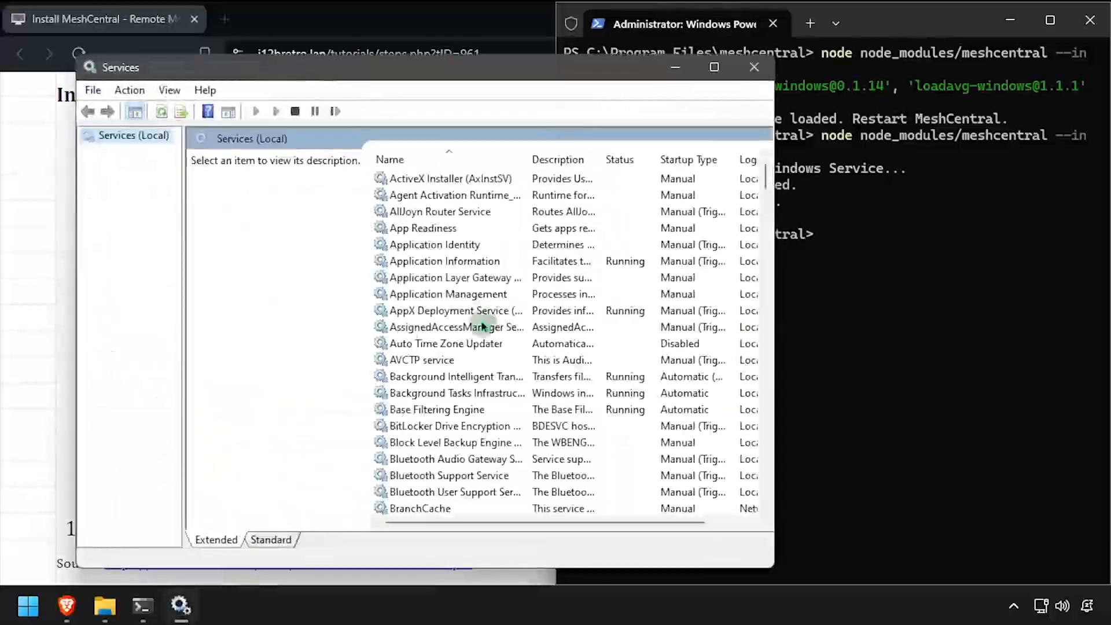
pyautogui.click(418, 194)
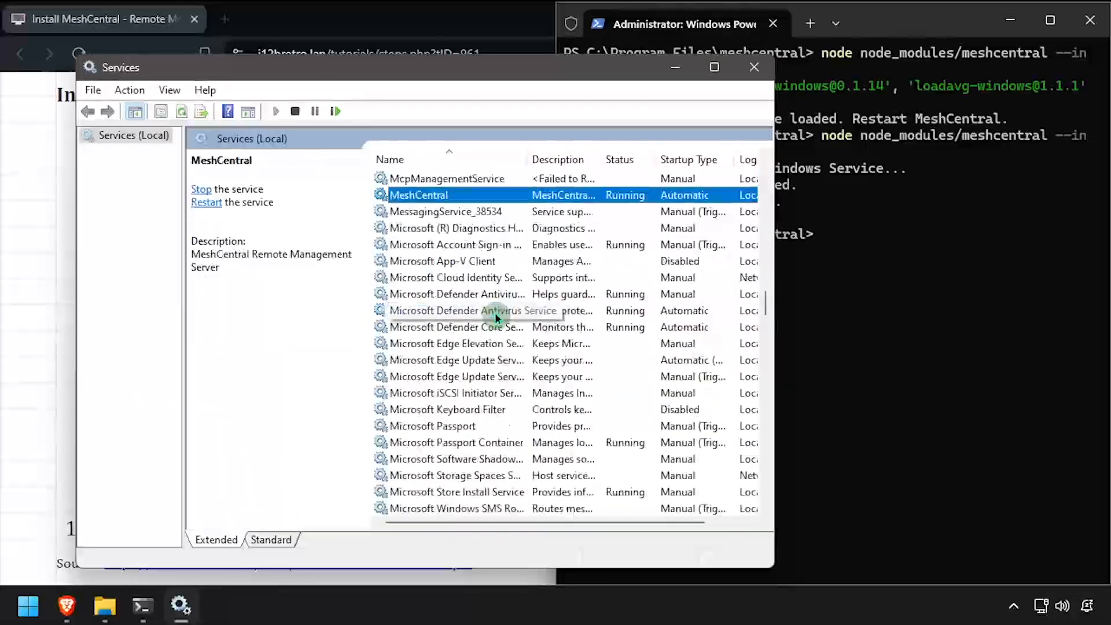
pyautogui.moveTo(756, 80)
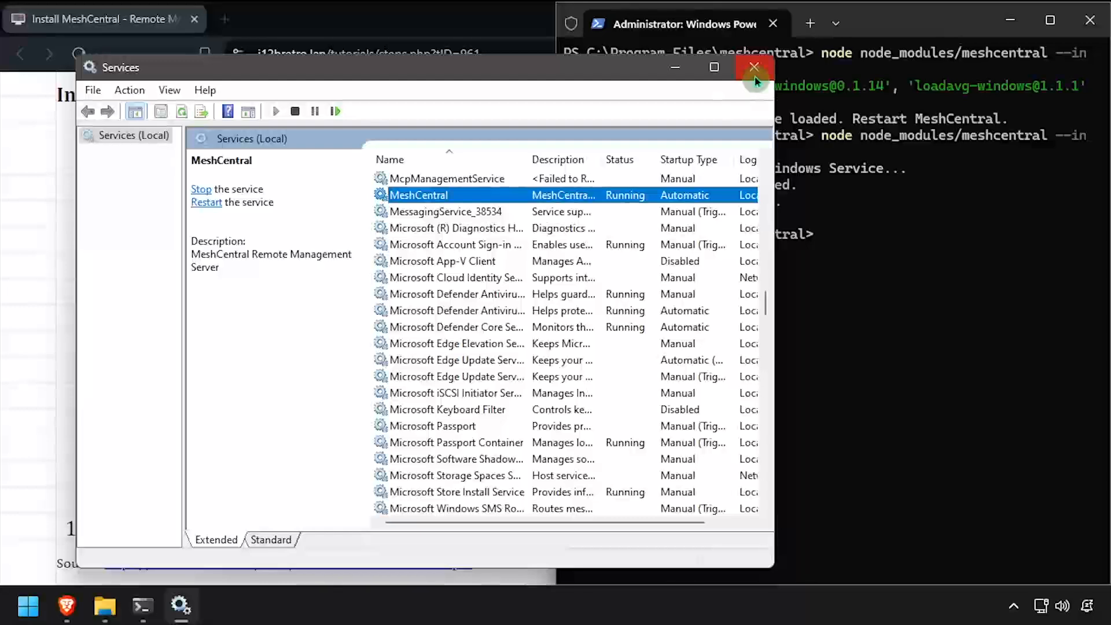
pyautogui.click(753, 68)
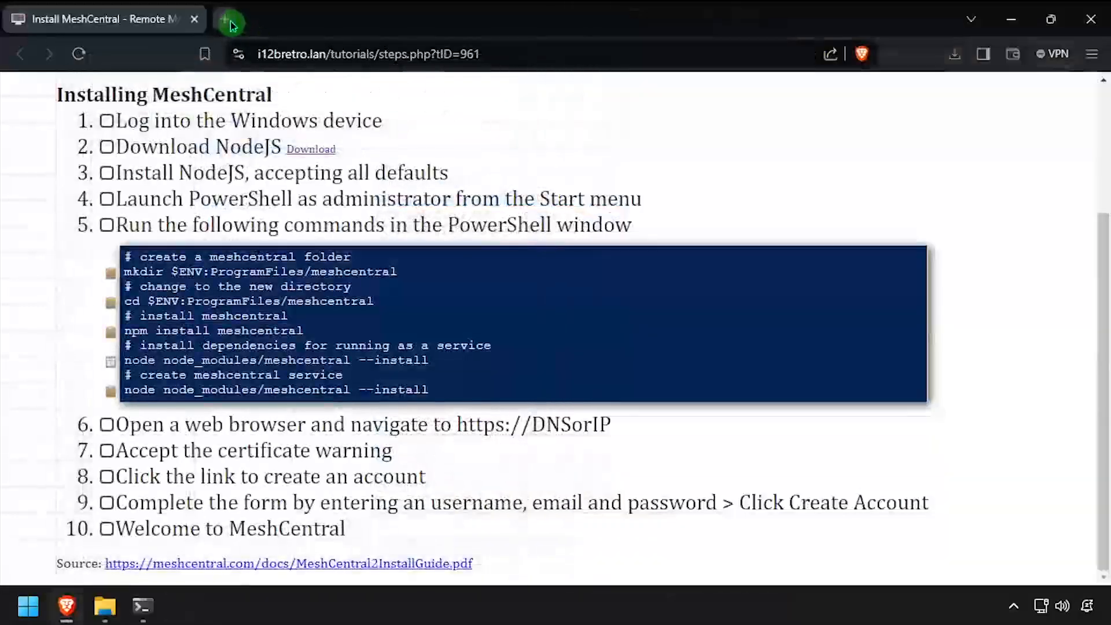
# - Browse to localhost in a new tab and proceed past the untrusted certificate warning
pyautogui.click(228, 19)
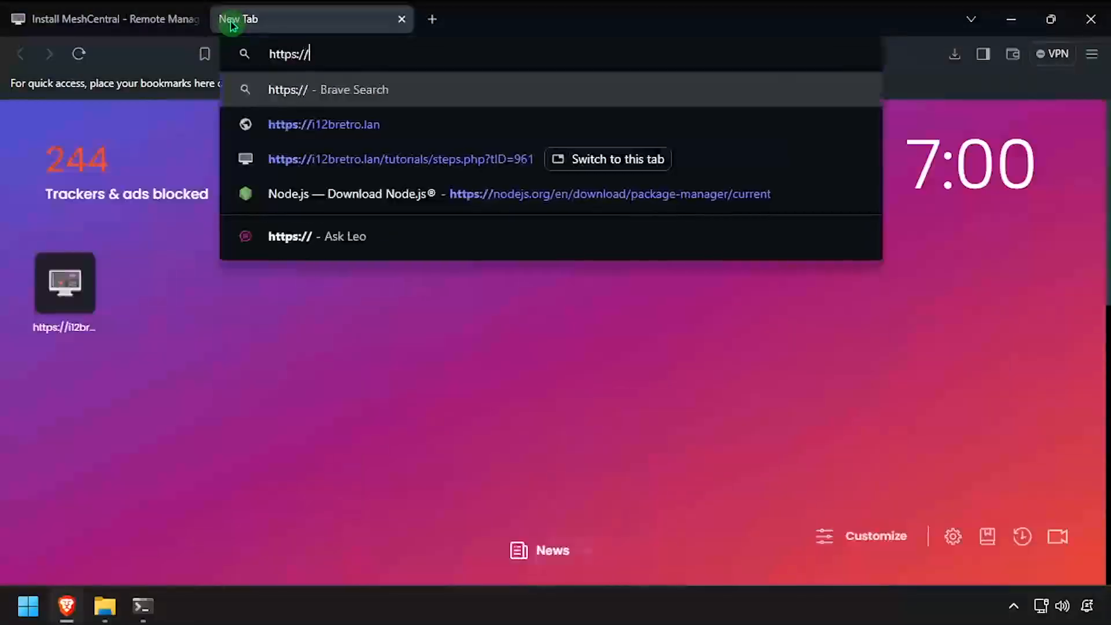
pyautogui.write('localhost')
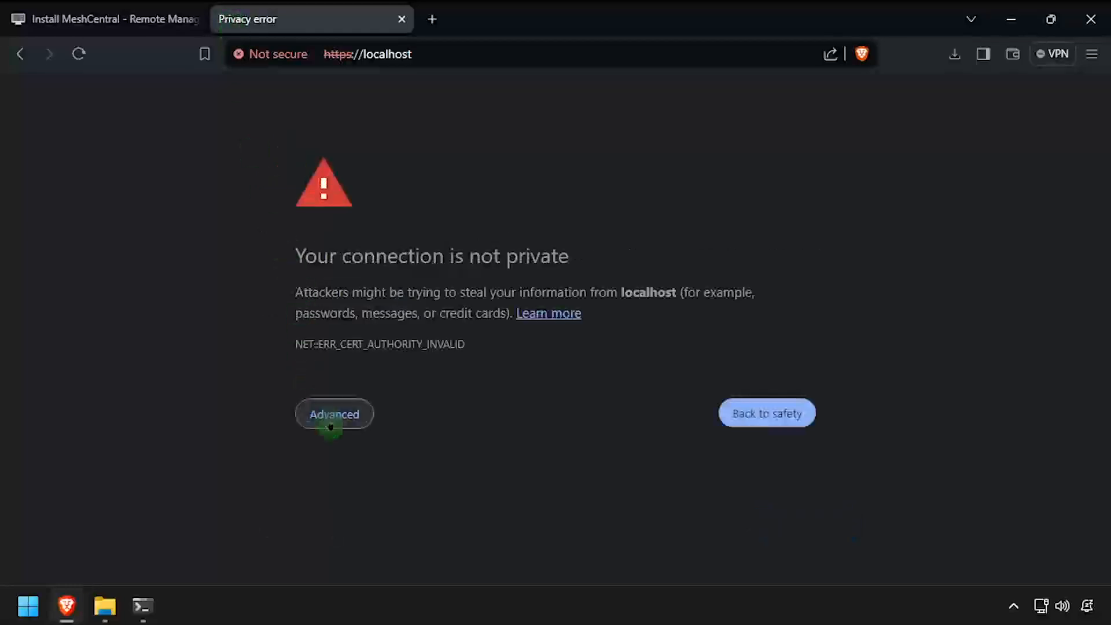
pyautogui.click(333, 414)
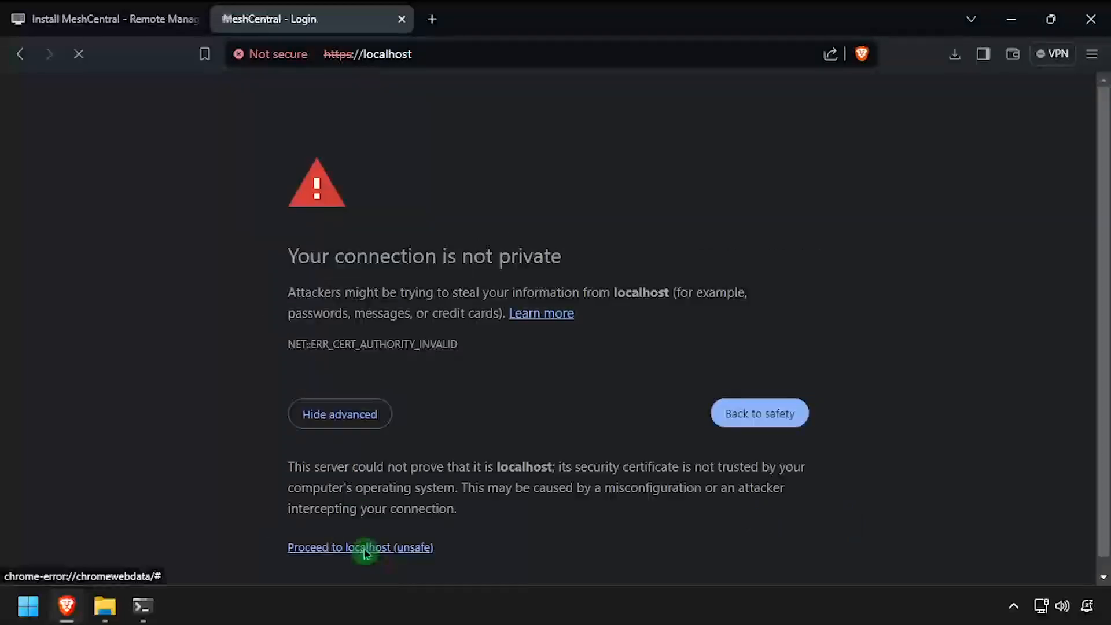
pyautogui.click(360, 547)
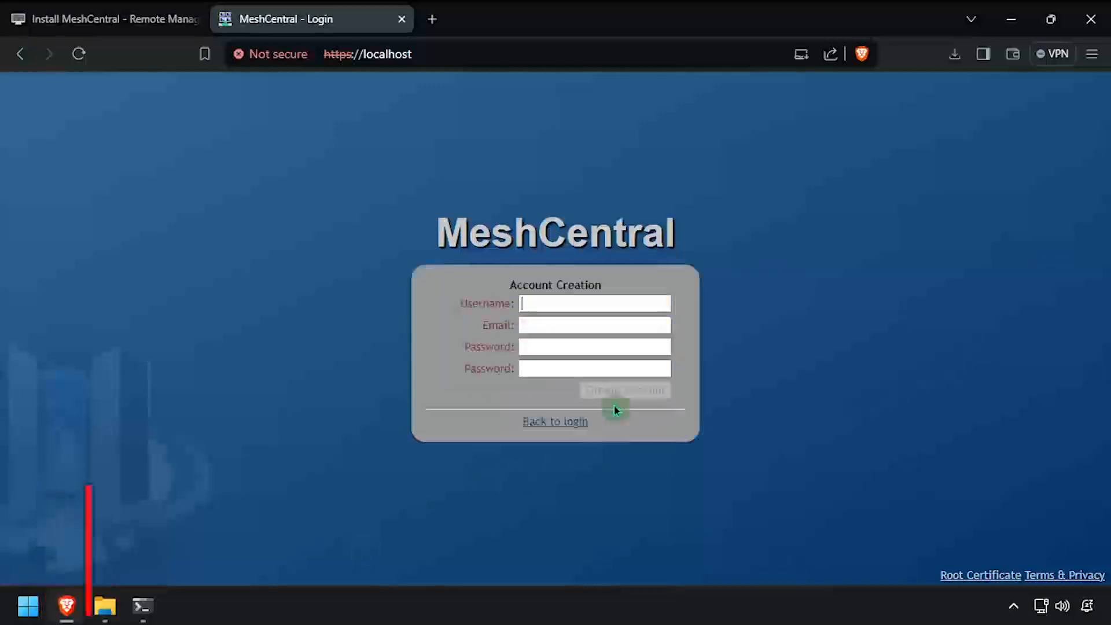
pyautogui.write('i12bretro')
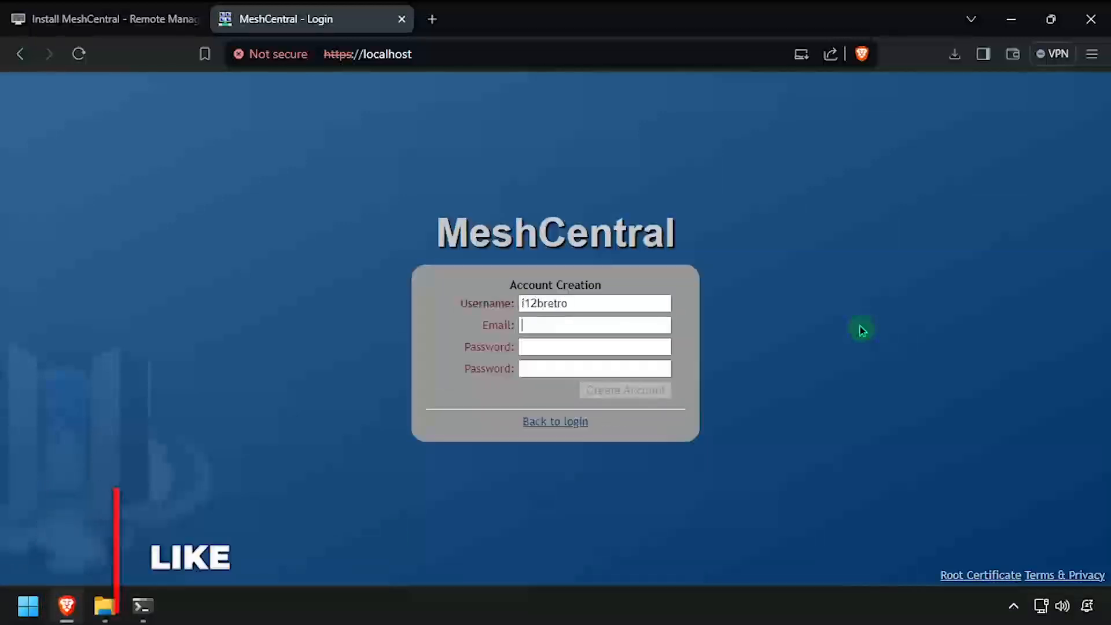
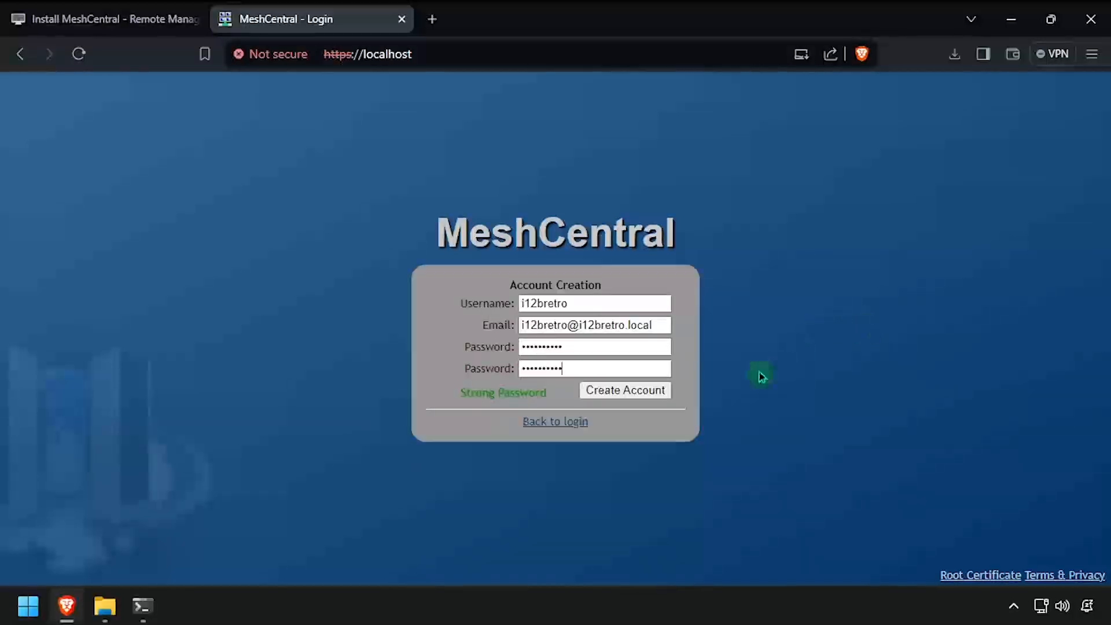
pyautogui.click(623, 390)
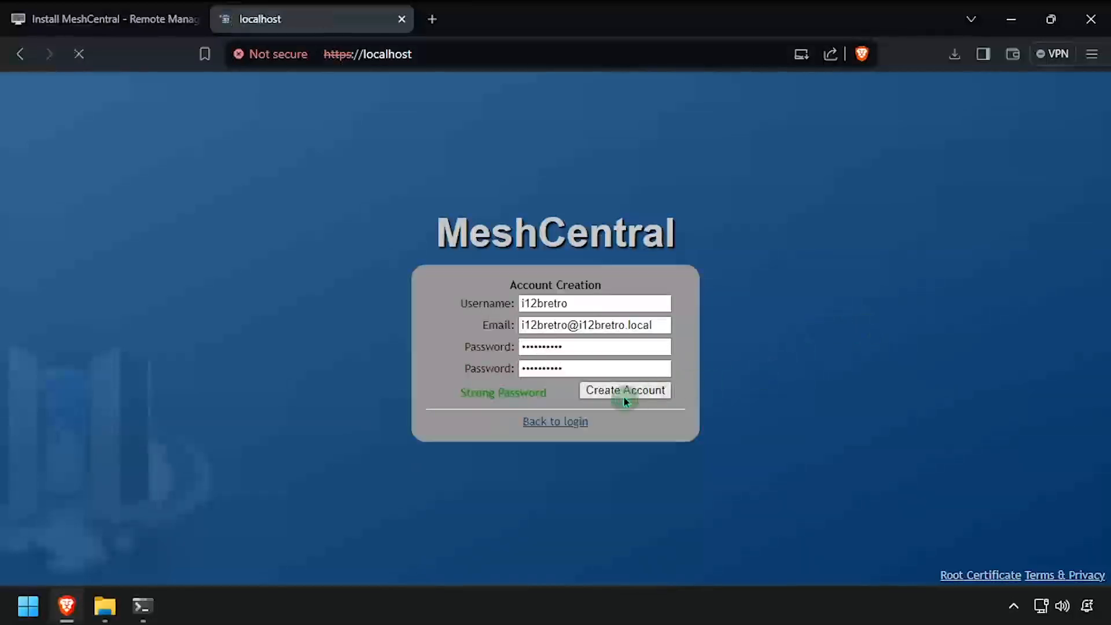
pyautogui.click(624, 390)
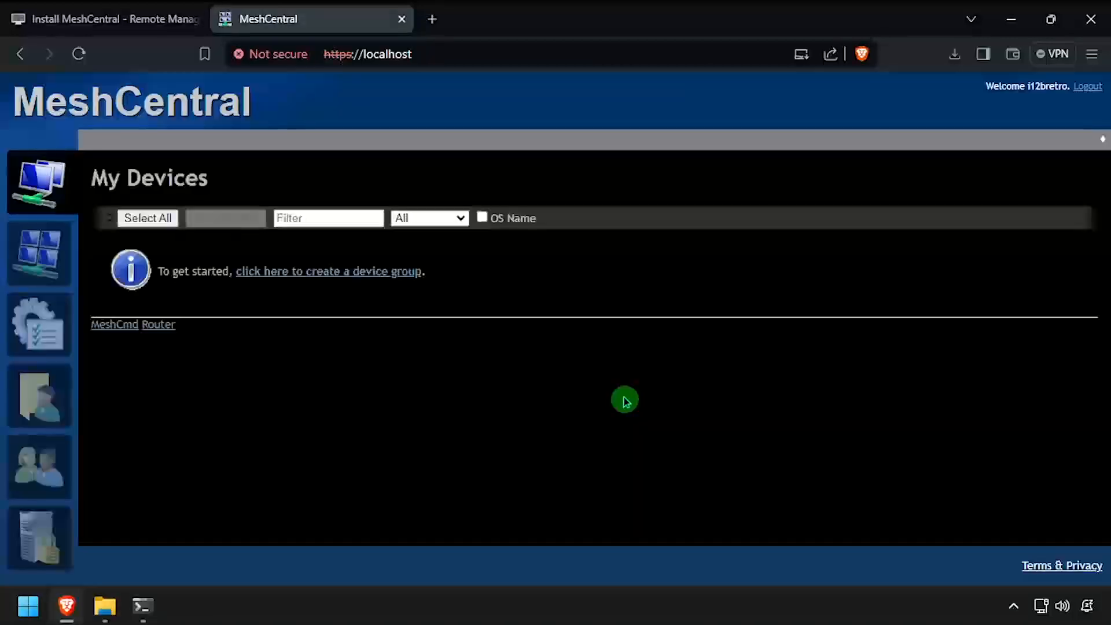